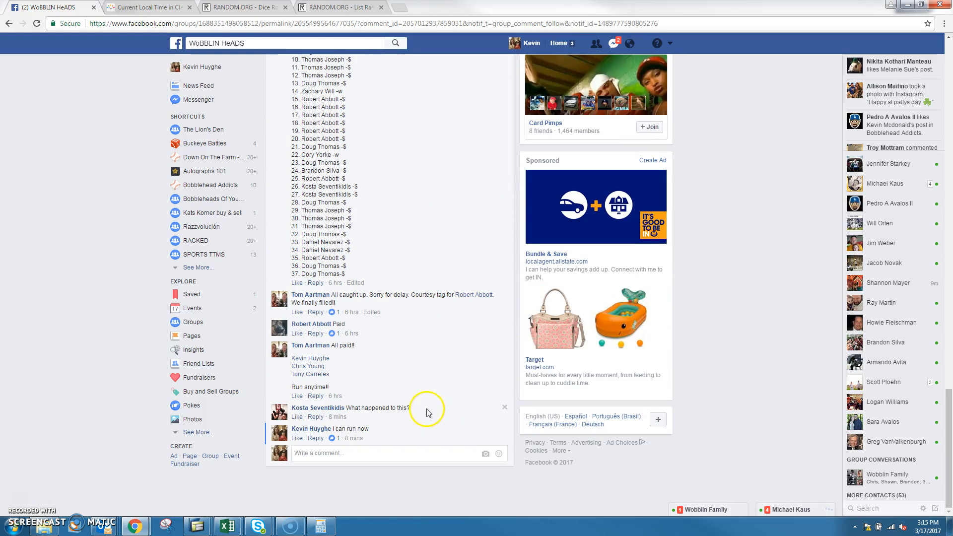
# Draft a comment reading "live" under the 37-spot list post
pyautogui.write('live')
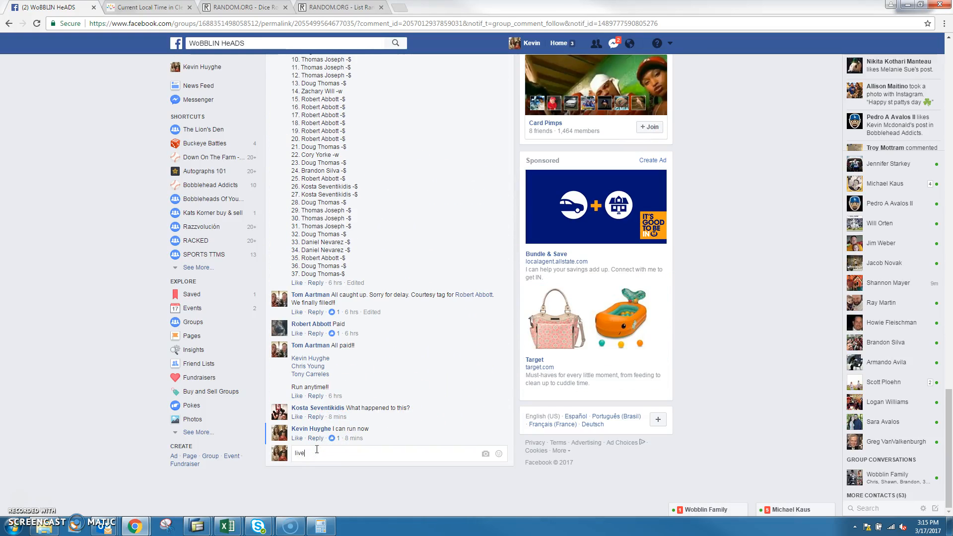
# Check the Cleveland time, roll the two dice twice, and bring up the List Randomizer
pyautogui.click(149, 7)
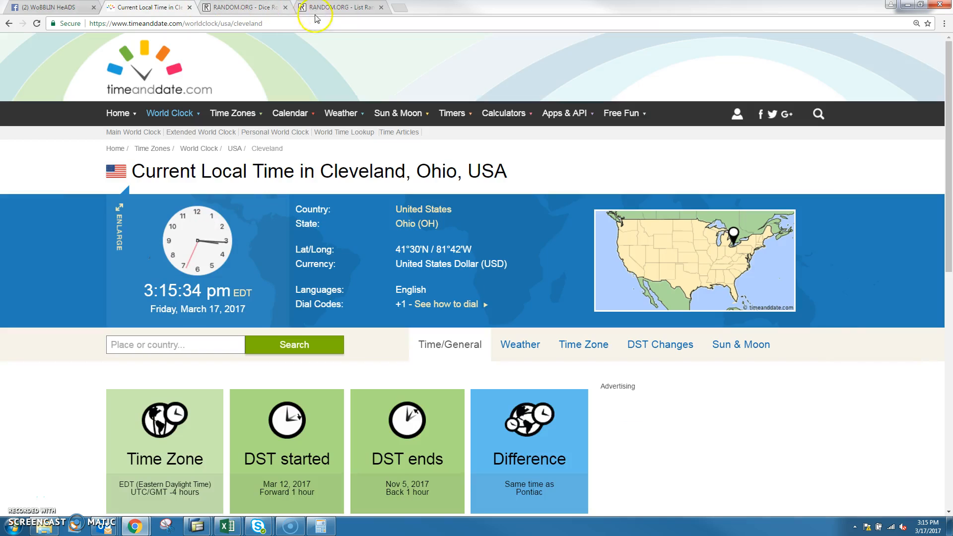
pyautogui.click(340, 7)
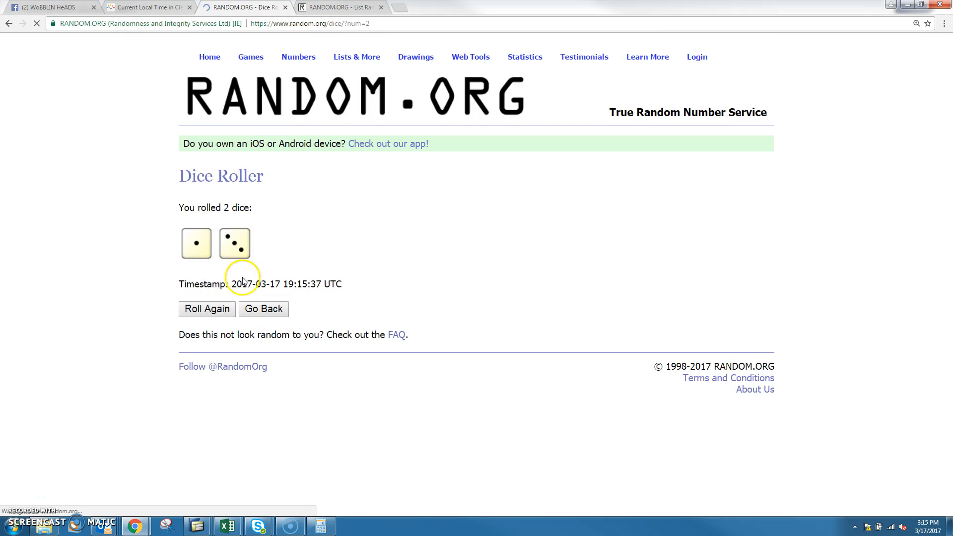
pyautogui.click(206, 308)
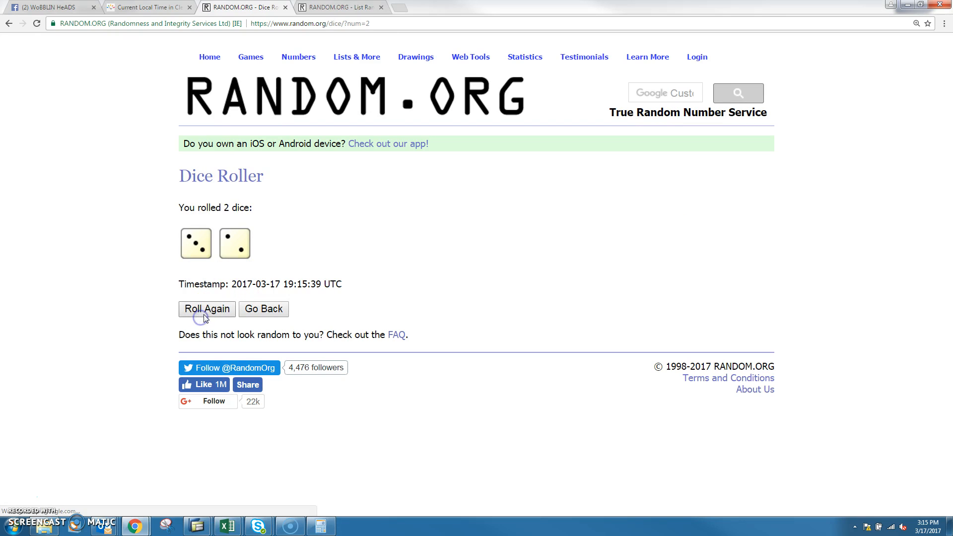
pyautogui.click(206, 309)
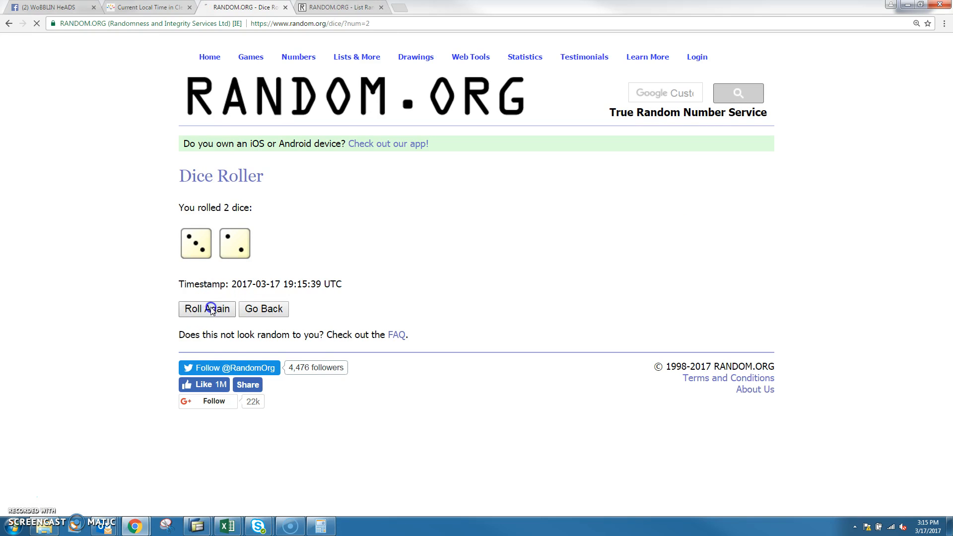
pyautogui.click(341, 7)
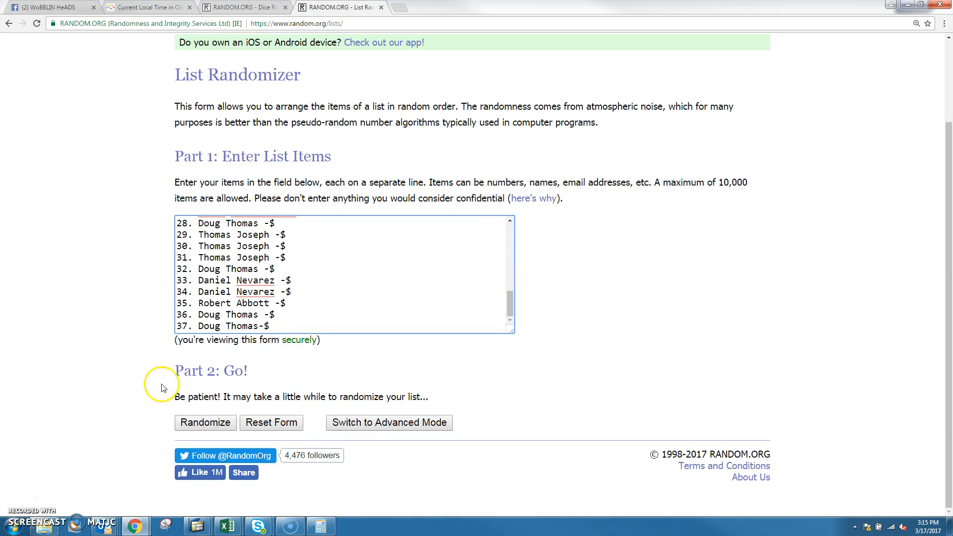
# Randomize the 37-name spots list ten times in a row
pyautogui.click(205, 423)
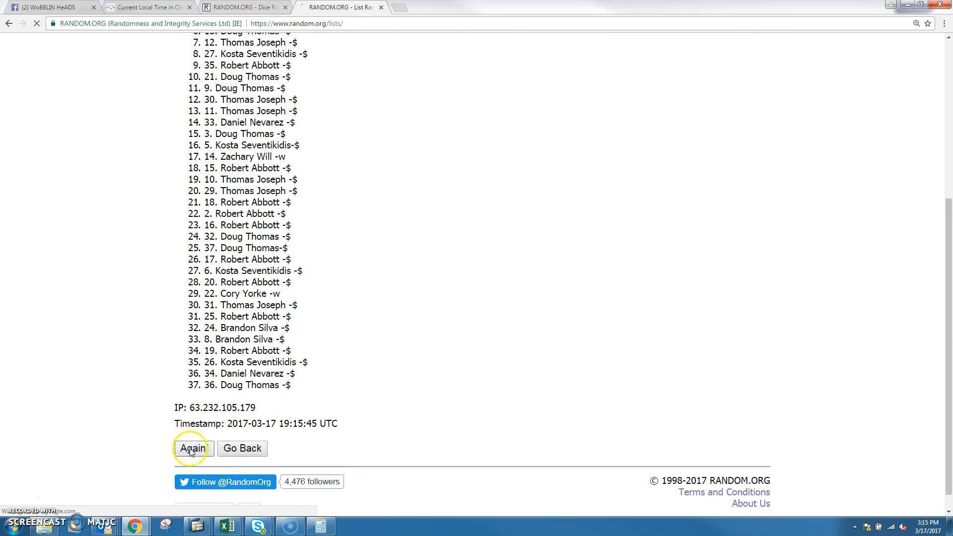
pyautogui.click(193, 449)
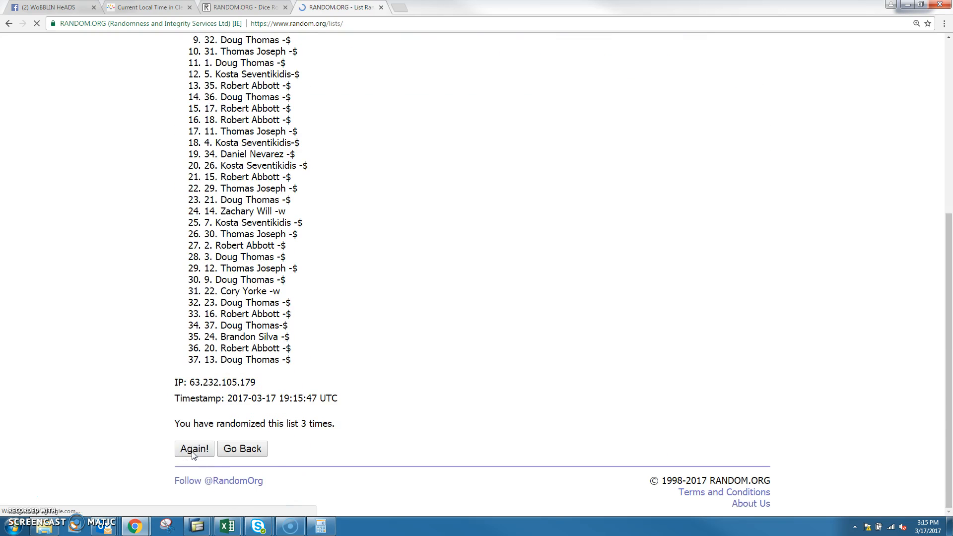
pyautogui.click(194, 448)
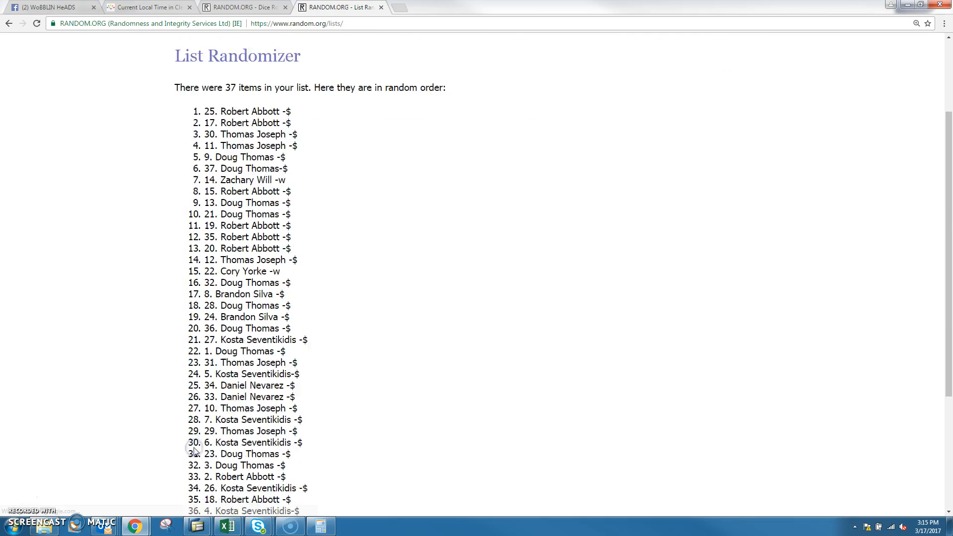
pyautogui.click(193, 448)
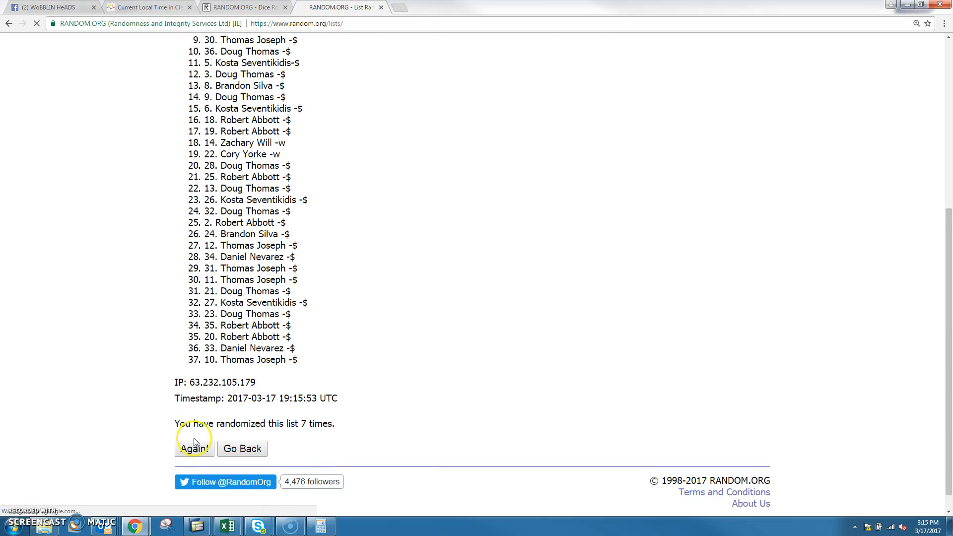
pyautogui.click(193, 449)
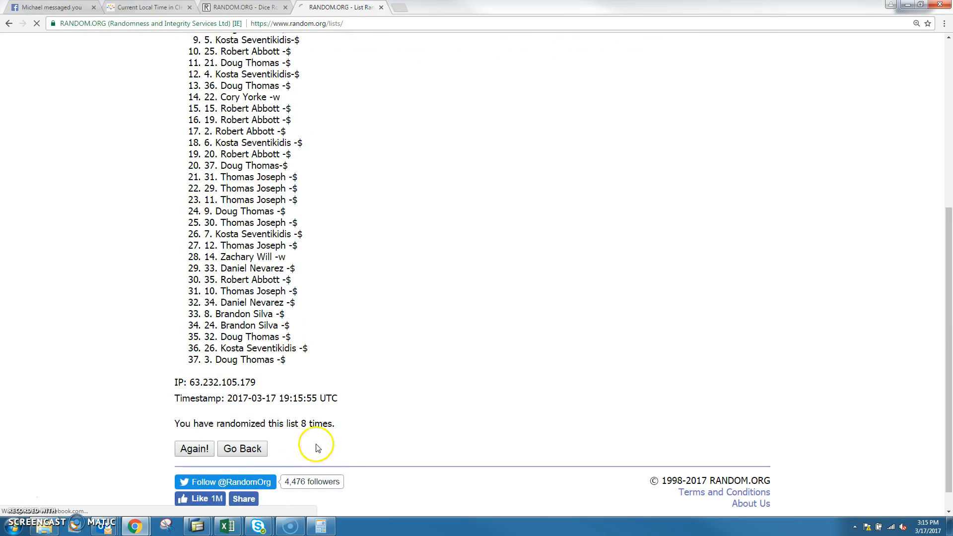
pyautogui.click(194, 449)
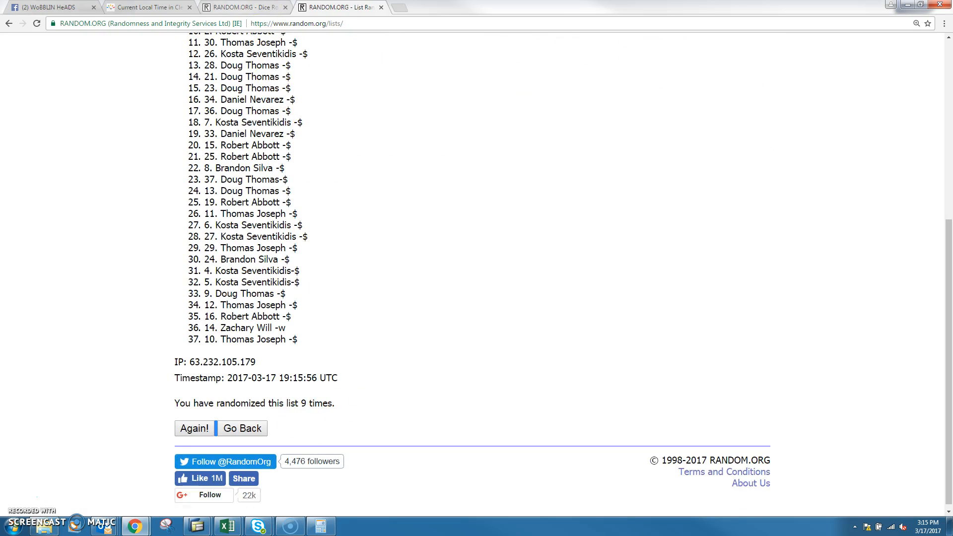
pyautogui.click(194, 429)
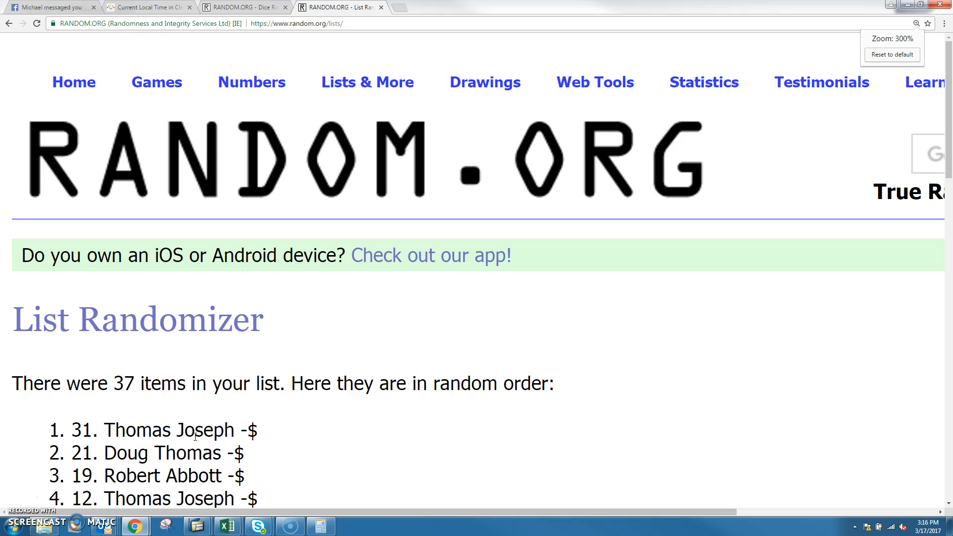
# Review the winning entry and randomization count, check the time, and return to the Facebook thread
pyautogui.scroll(-3)
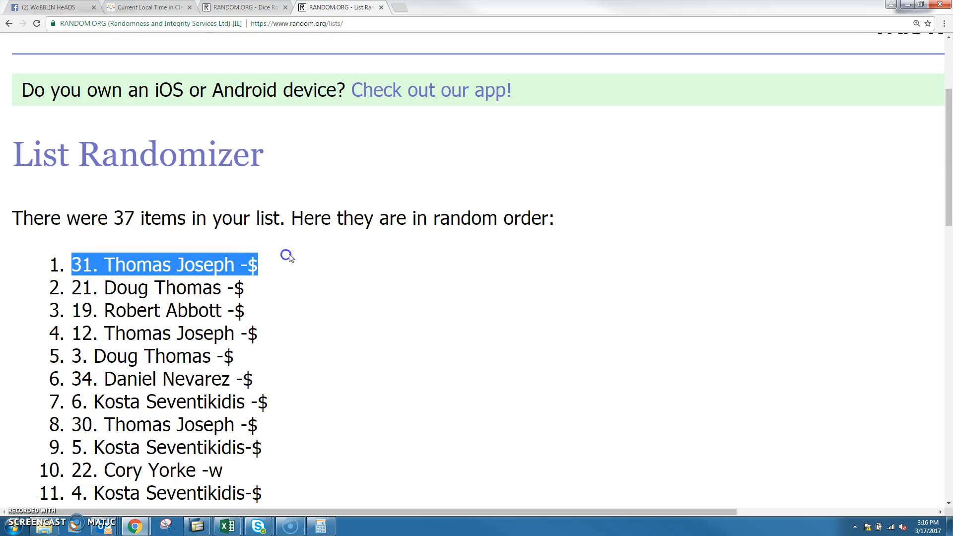
pyautogui.scroll(-3)
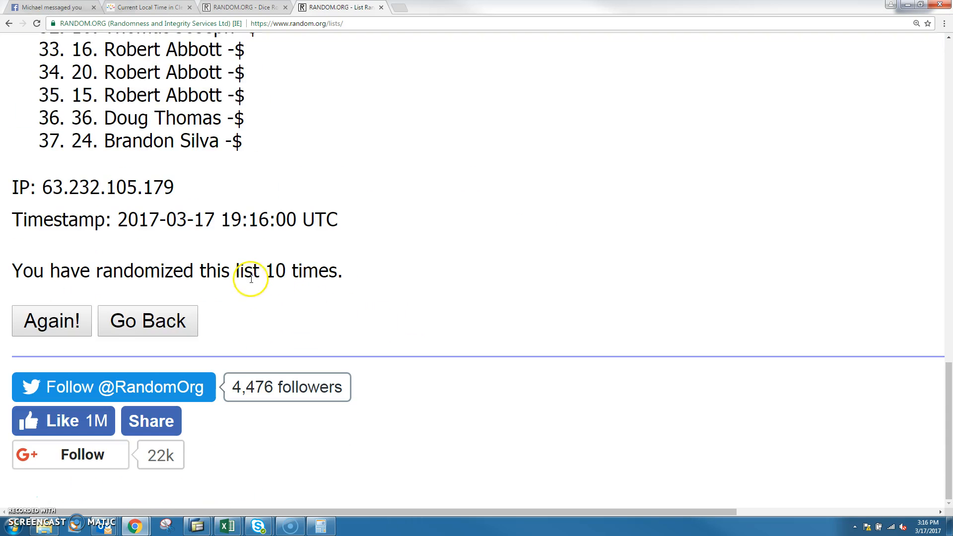
pyautogui.click(149, 7)
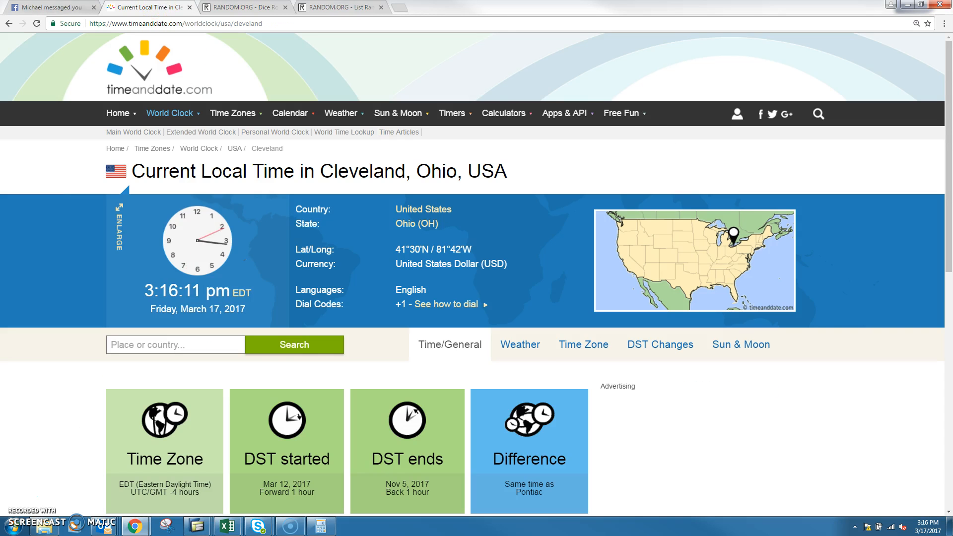
pyautogui.click(52, 7)
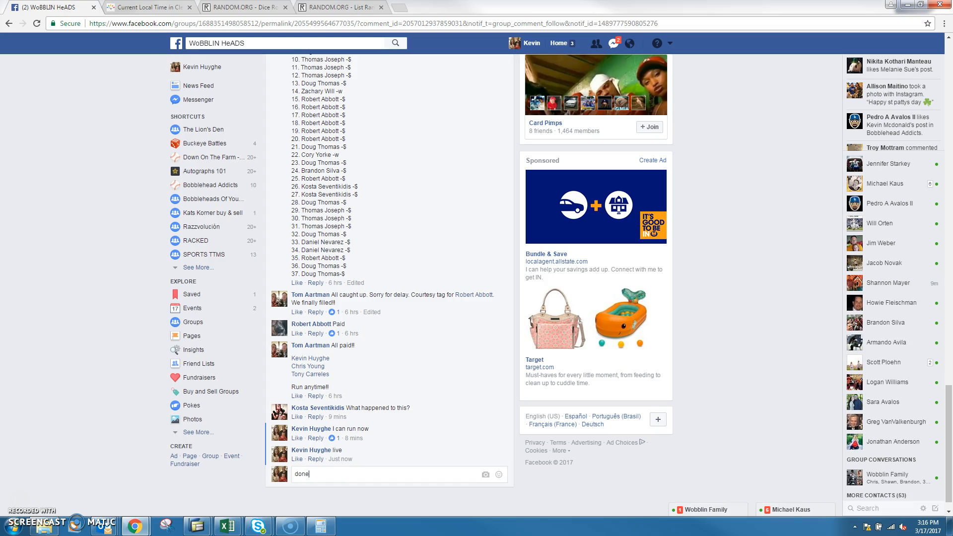